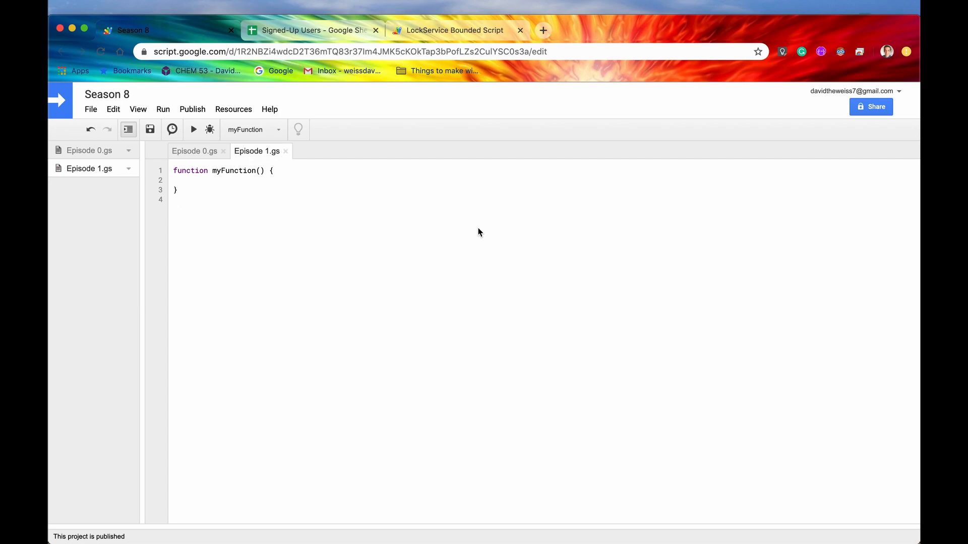
mouse_move(159, 268)
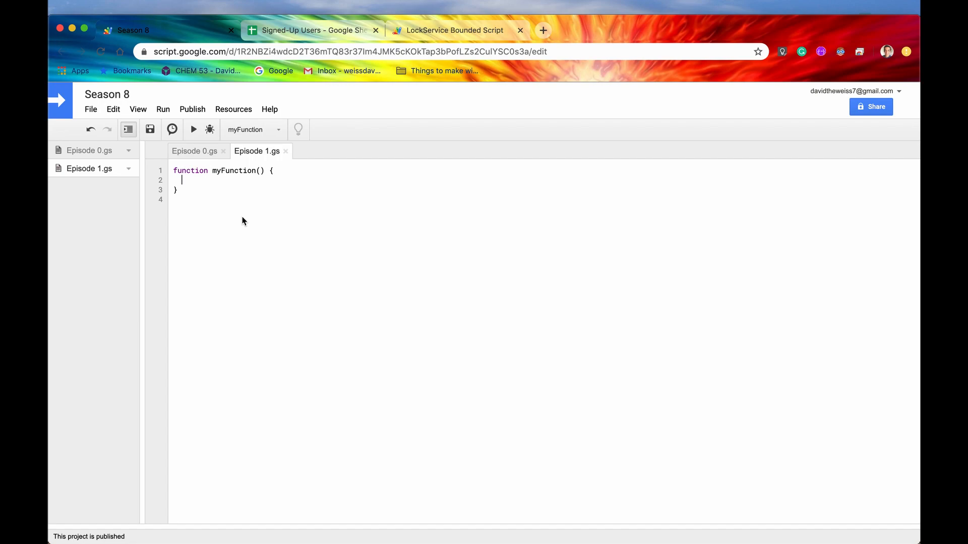
Add a LockService.getScriptLock() call as the body of myFunction in Episode 1.gs
text(Lock)
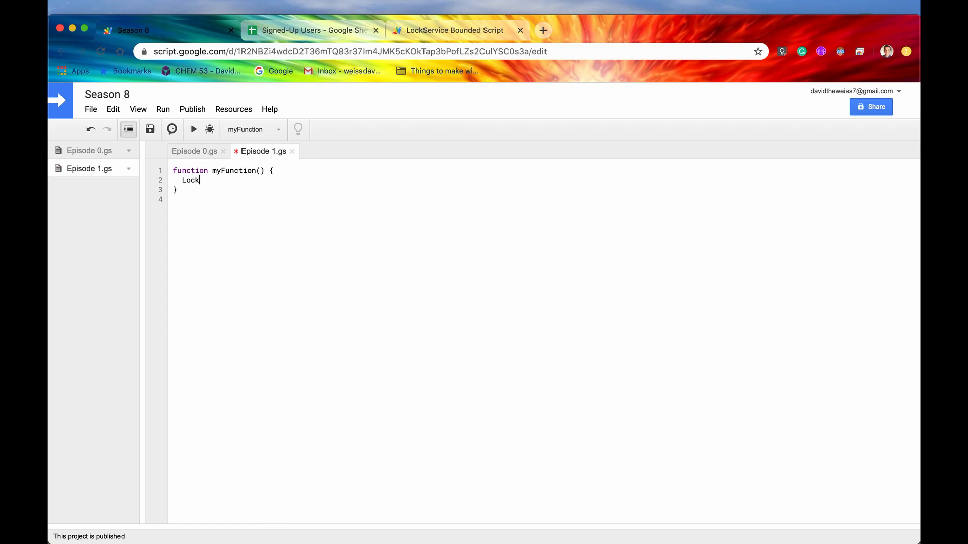
text(Service)
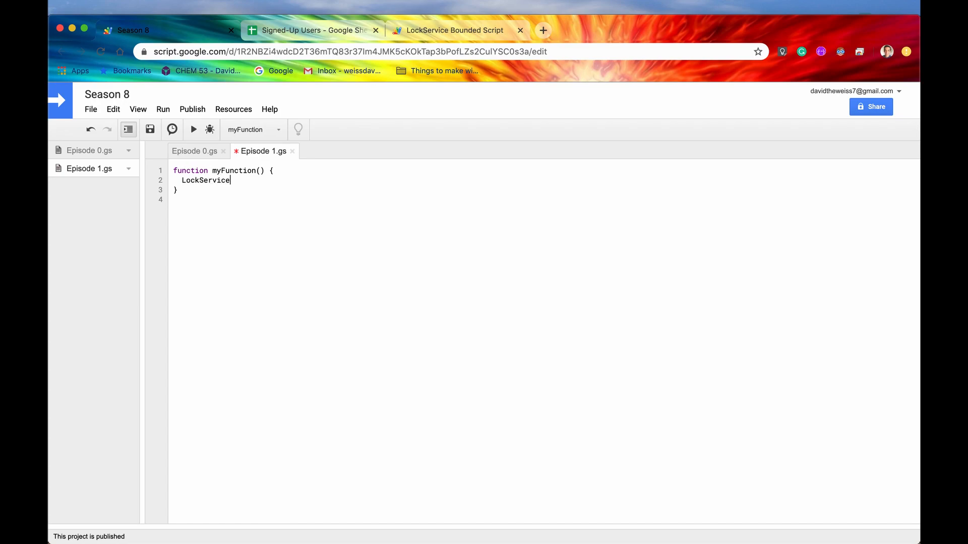
text(.)
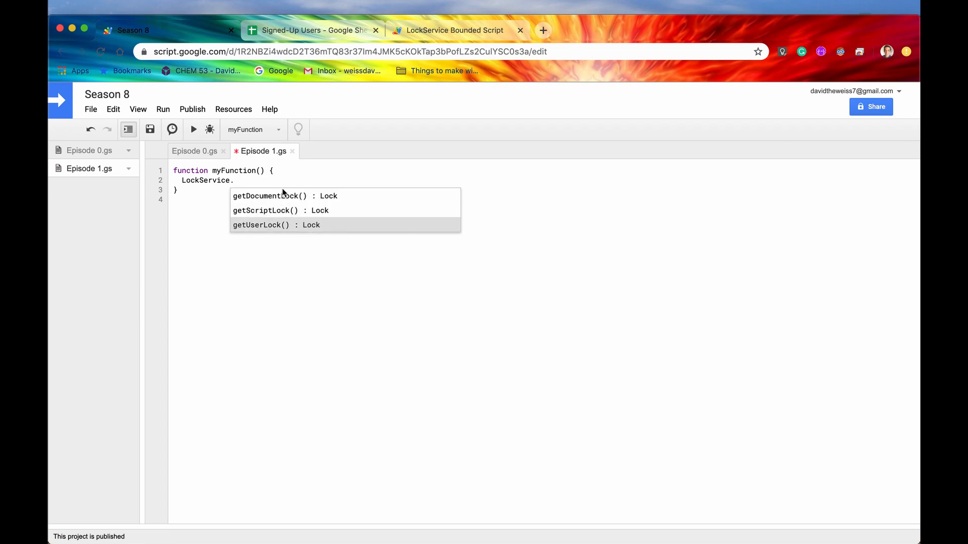
mouse_move(312, 210)
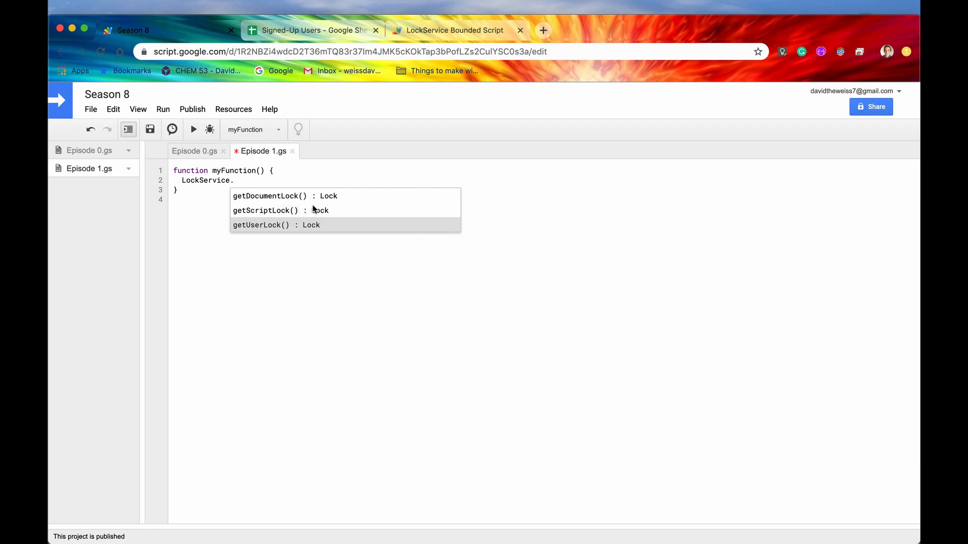
mouse_move(323, 203)
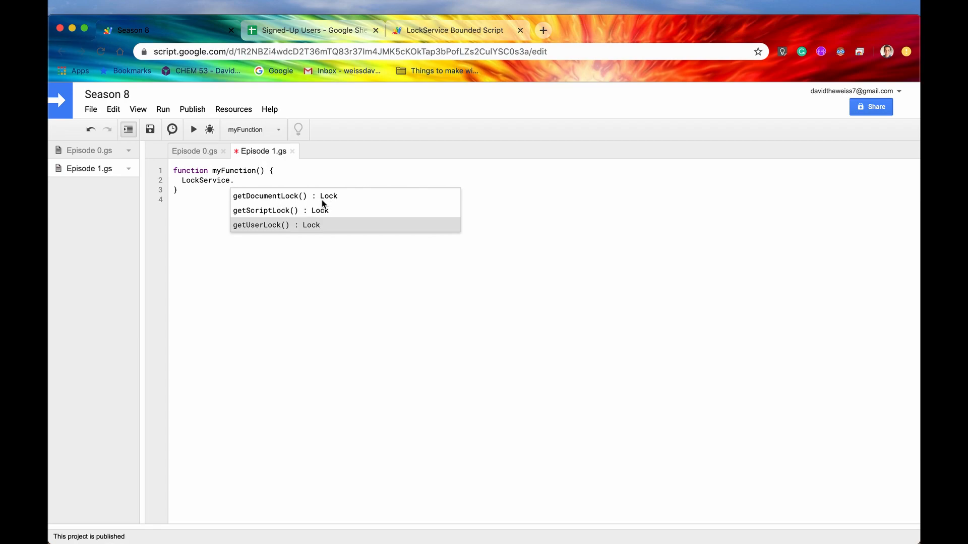
mouse_move(342, 204)
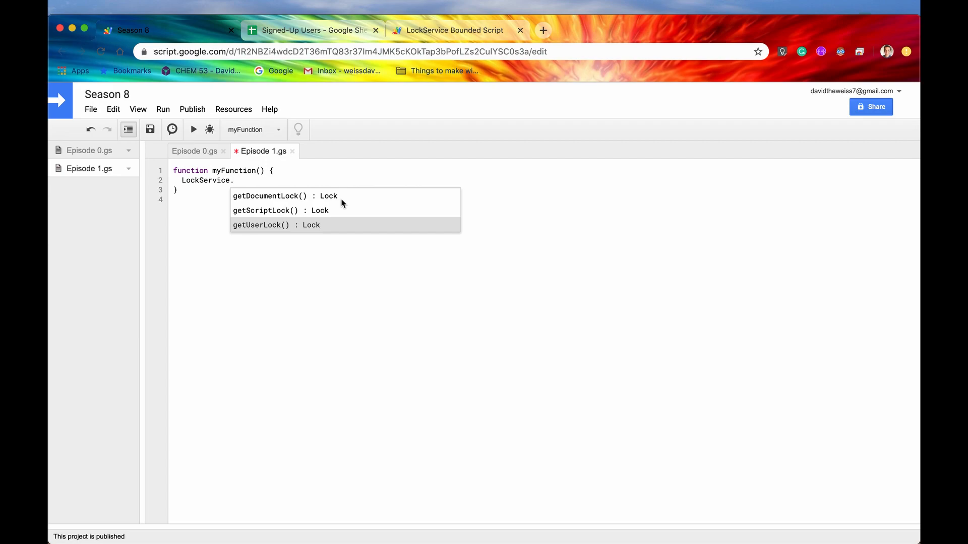
mouse_move(329, 207)
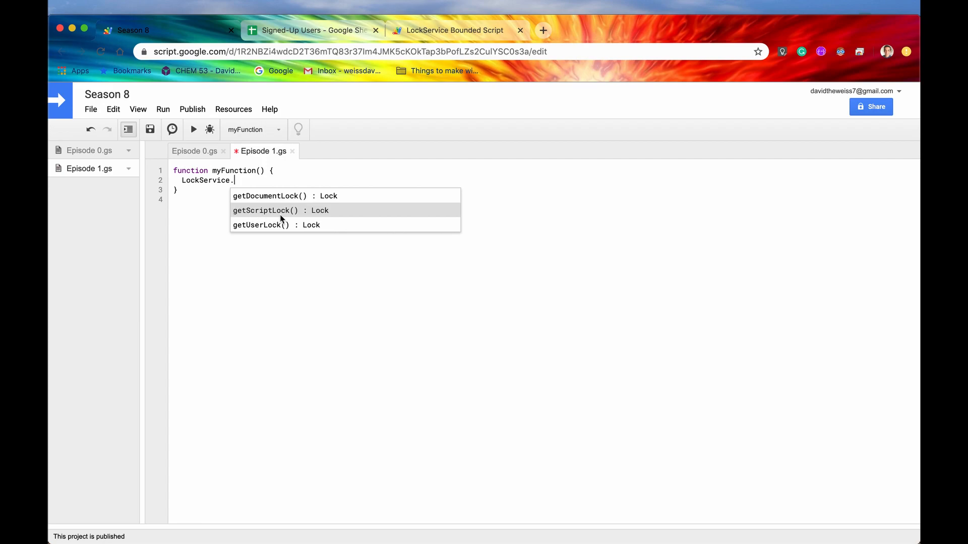
mouse_move(297, 231)
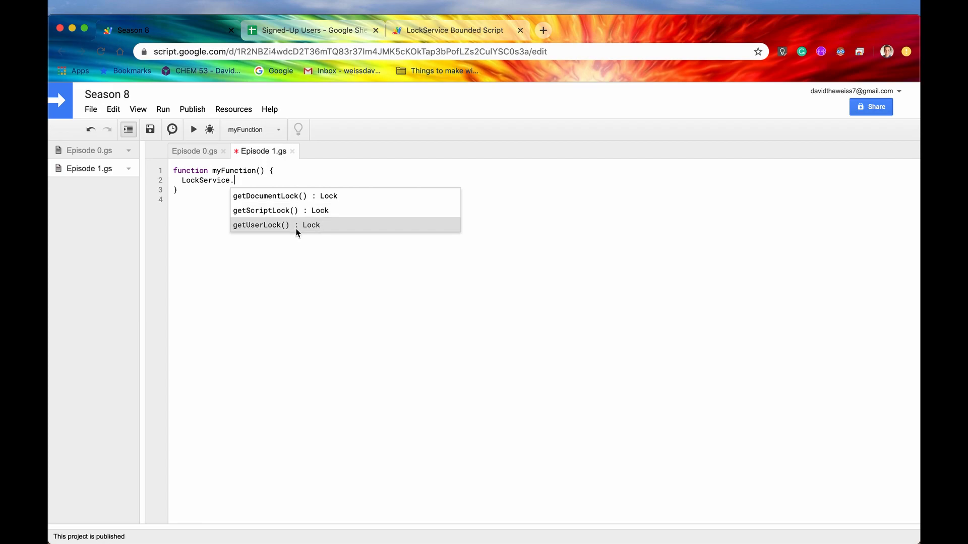
mouse_move(329, 236)
text(getScriptLock().)
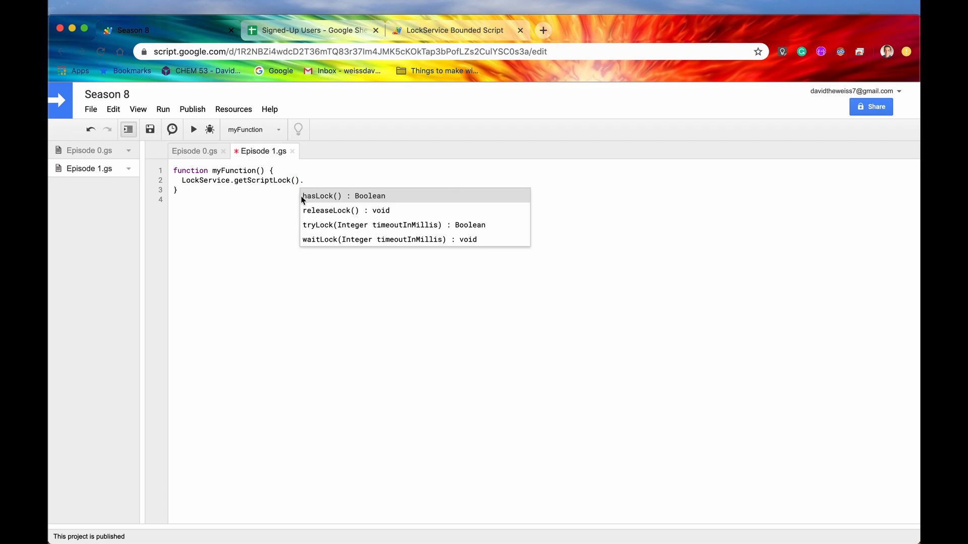
mouse_move(326, 281)
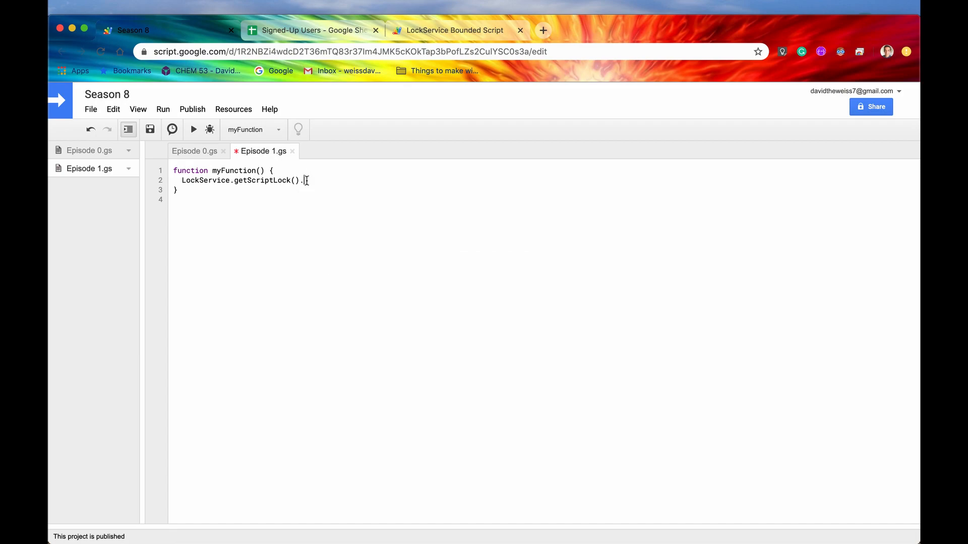
key(Backspace)
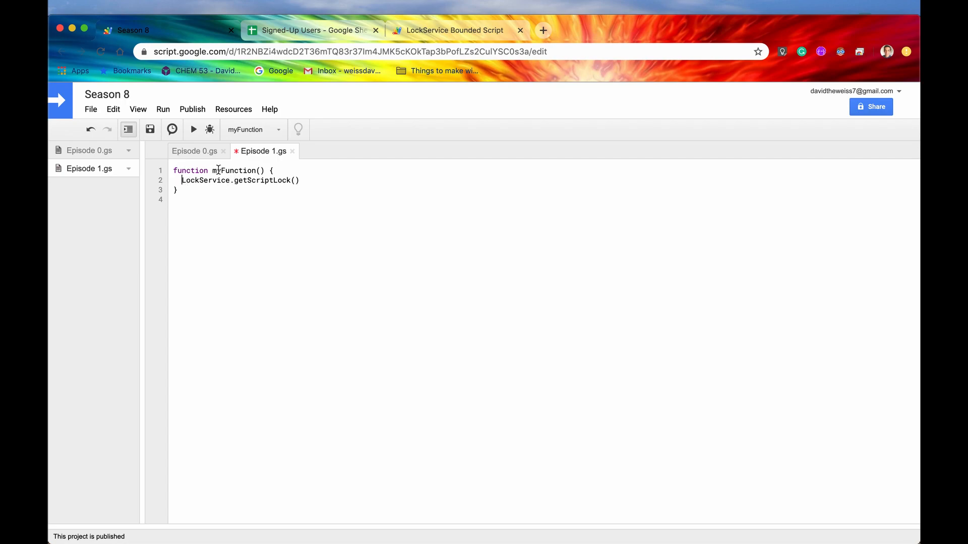
Wrap the call in Logger.log() and duplicate it as getDocumentLock() and getUserLock() lines
text(Logger.log()
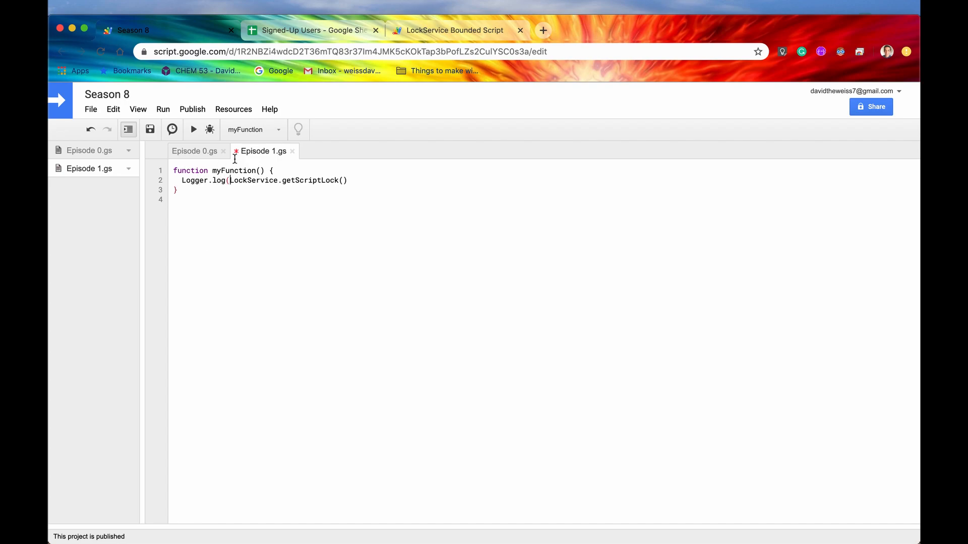
text();)
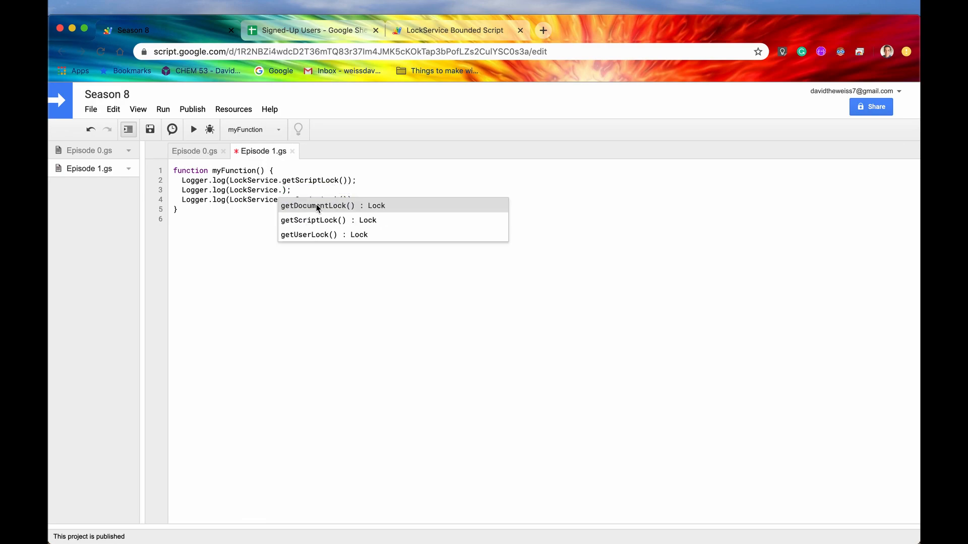
click(317, 205)
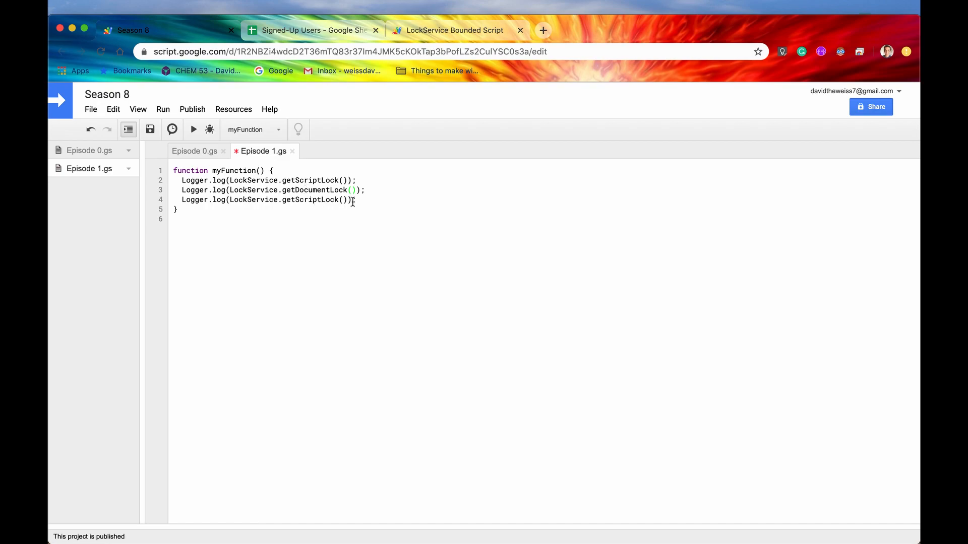
double_click(309, 199)
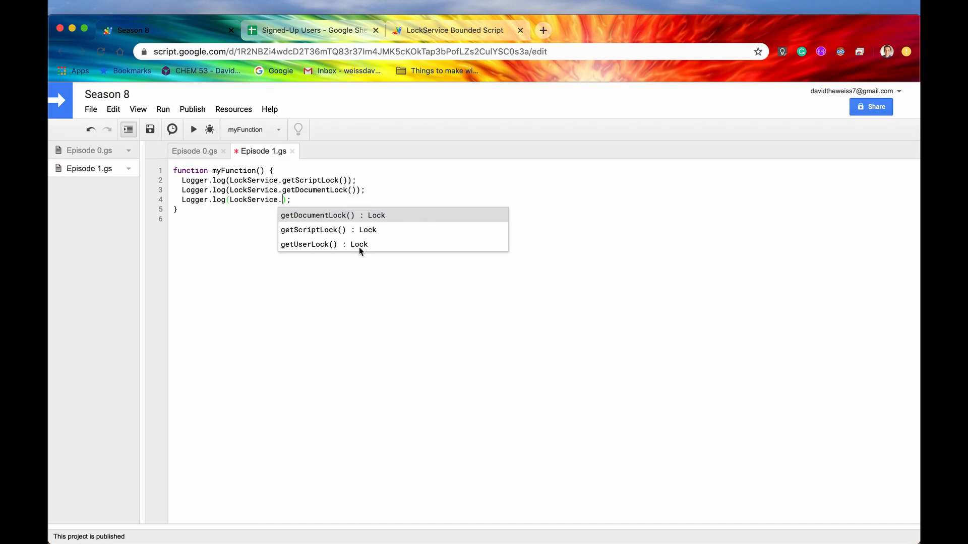
mouse_move(363, 250)
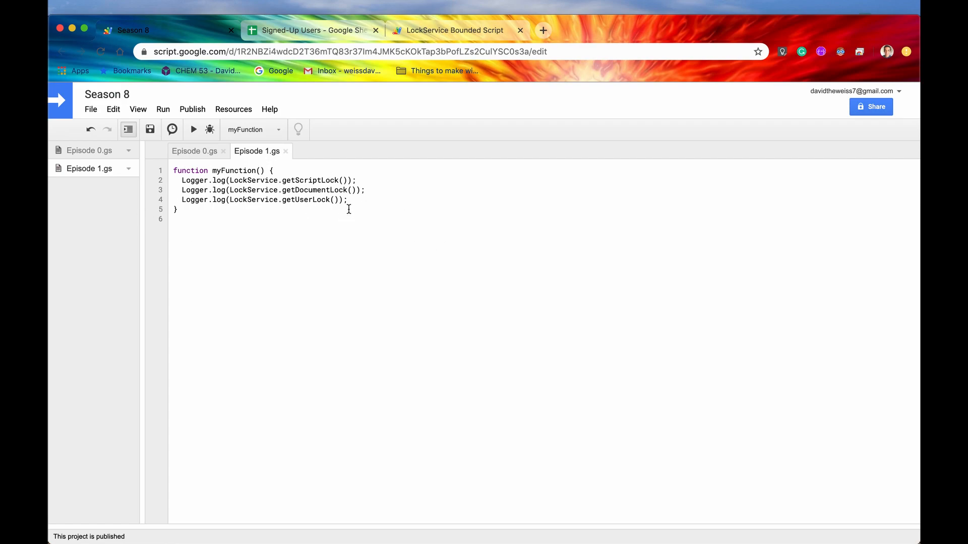
mouse_move(149, 115)
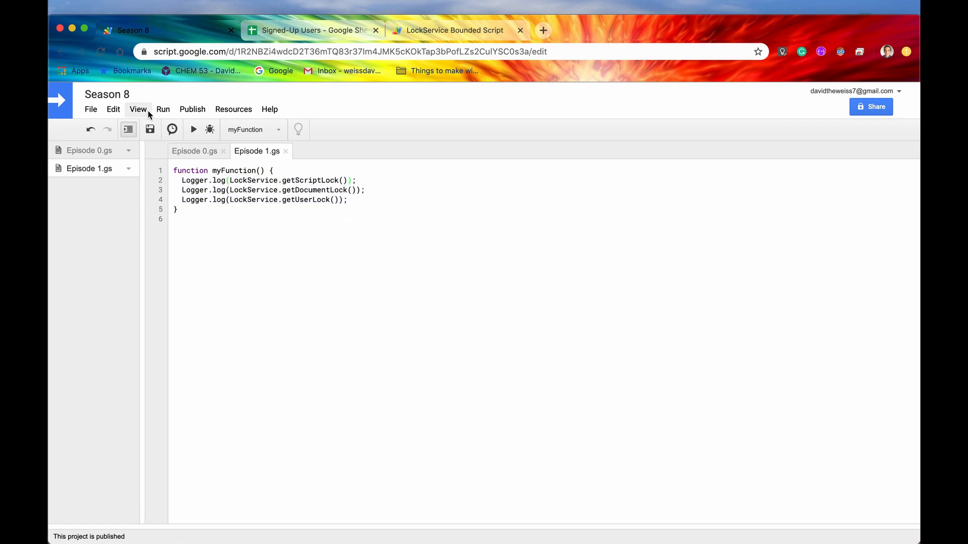
Save Episode 1.gs with its three lock-logging lines
click(138, 109)
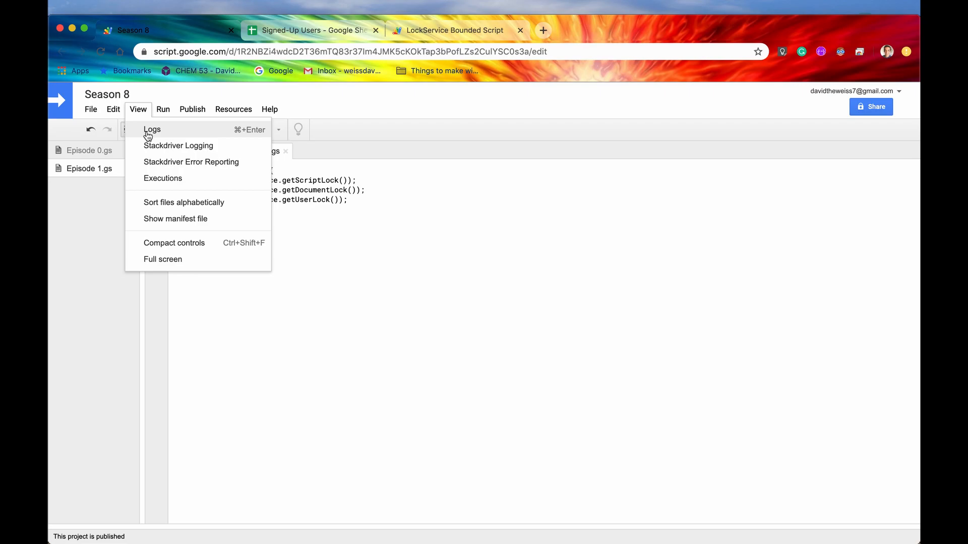
click(152, 130)
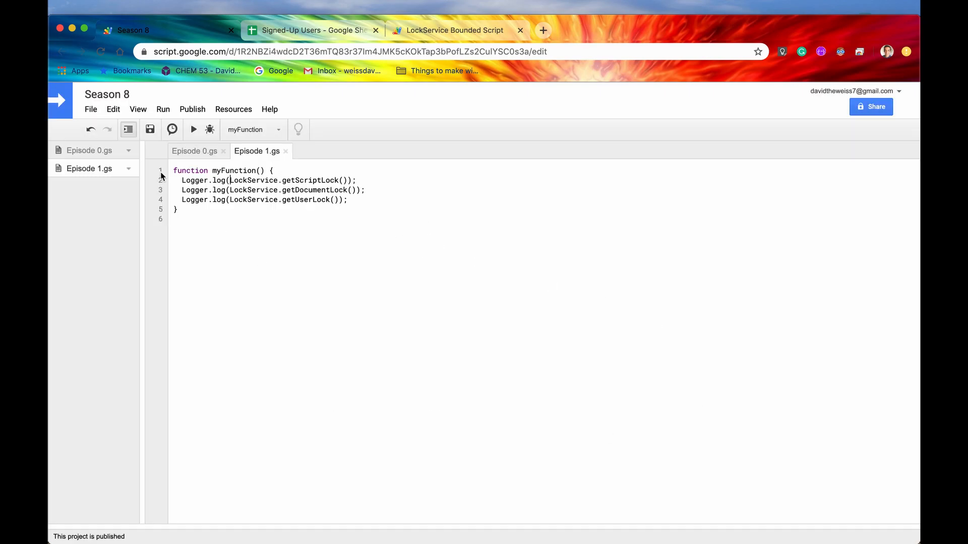
click(150, 130)
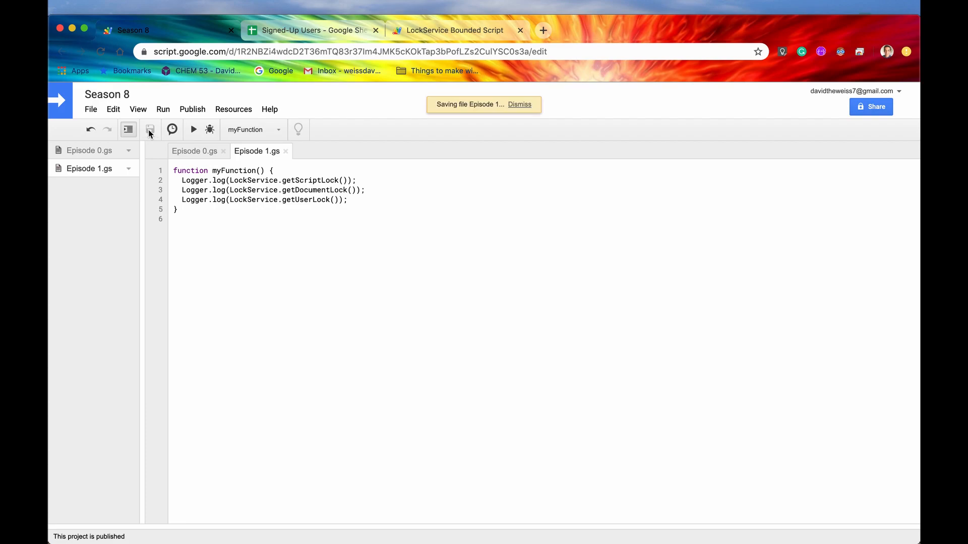
Open View > Stackdriver Logging, which opens the Project Executions dashboard tab
click(138, 110)
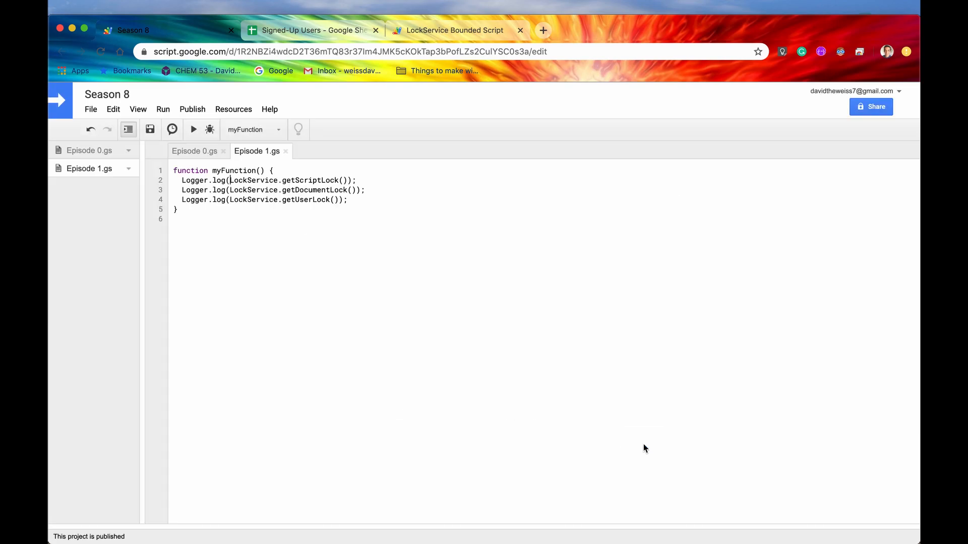
click(138, 109)
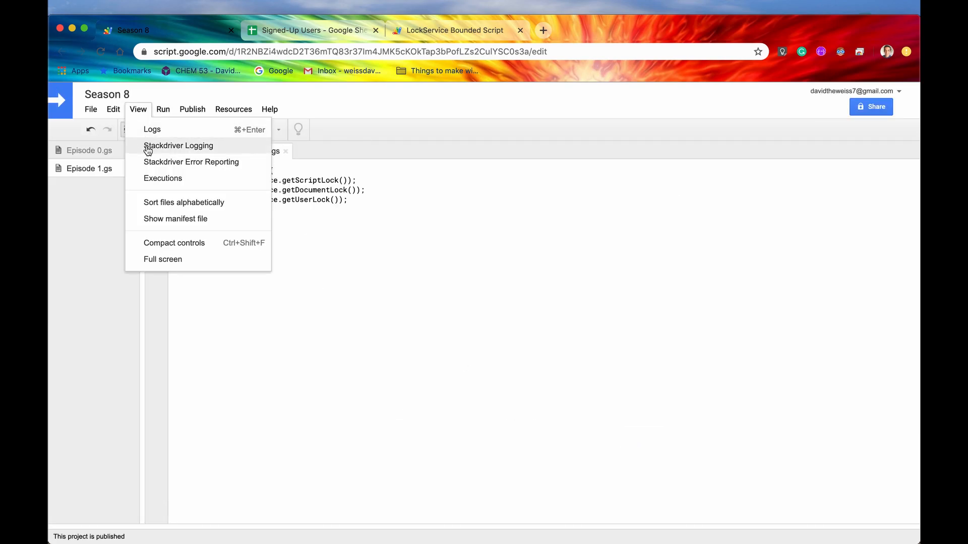
click(163, 178)
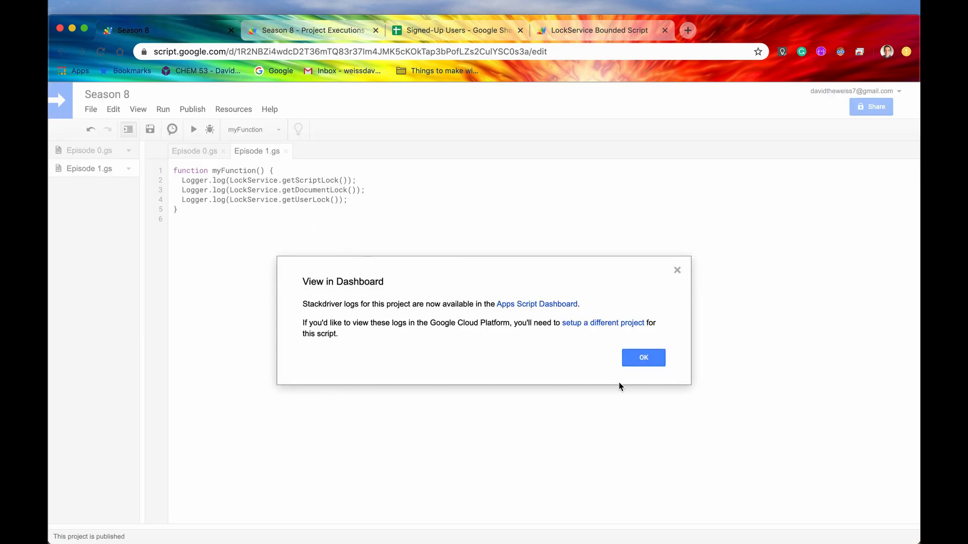
Dismiss the View in Dashboard notice and highlight the getDocumentLock() call
click(643, 357)
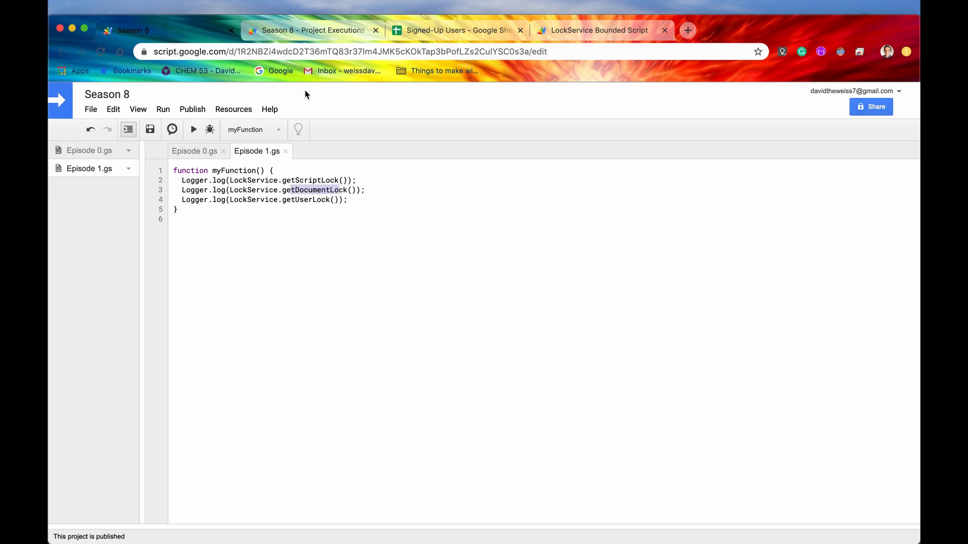
click(312, 30)
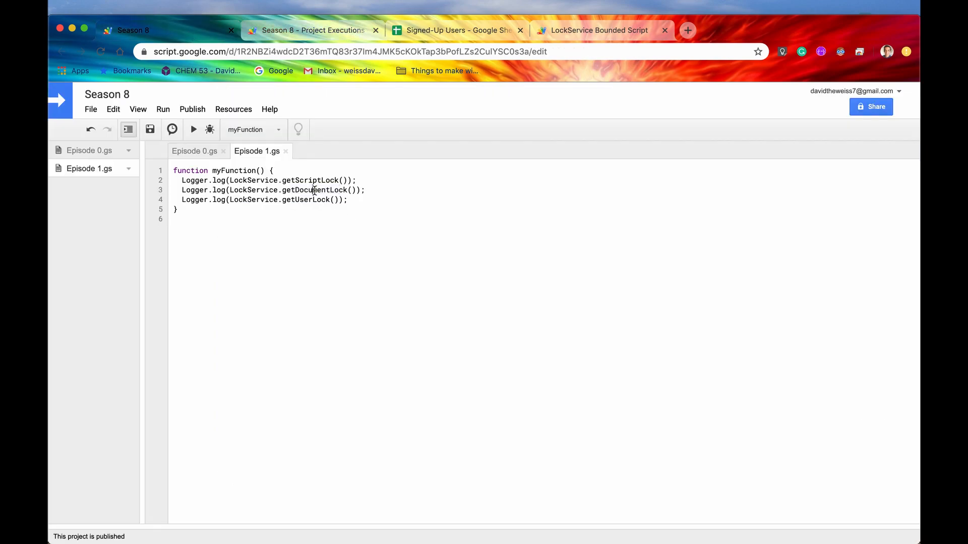
double_click(315, 190)
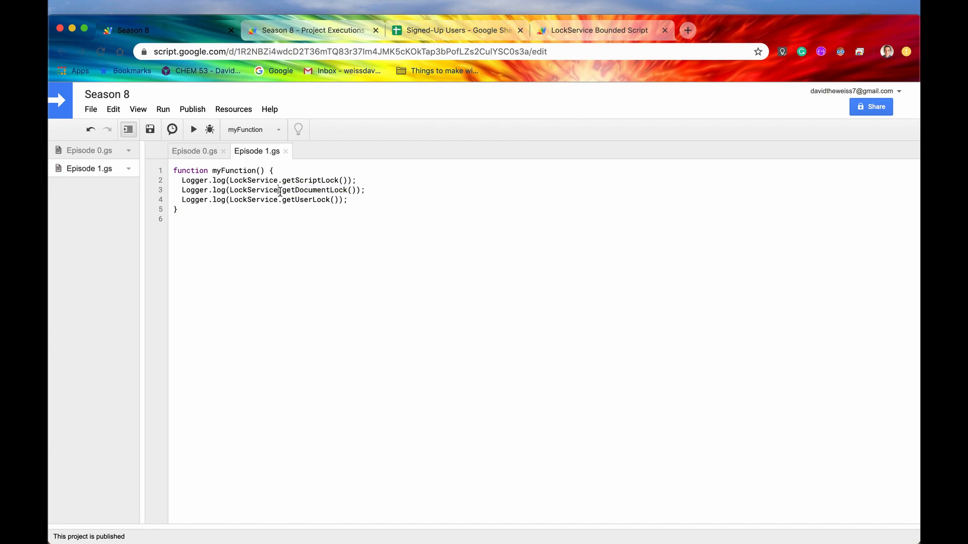
double_click(313, 190)
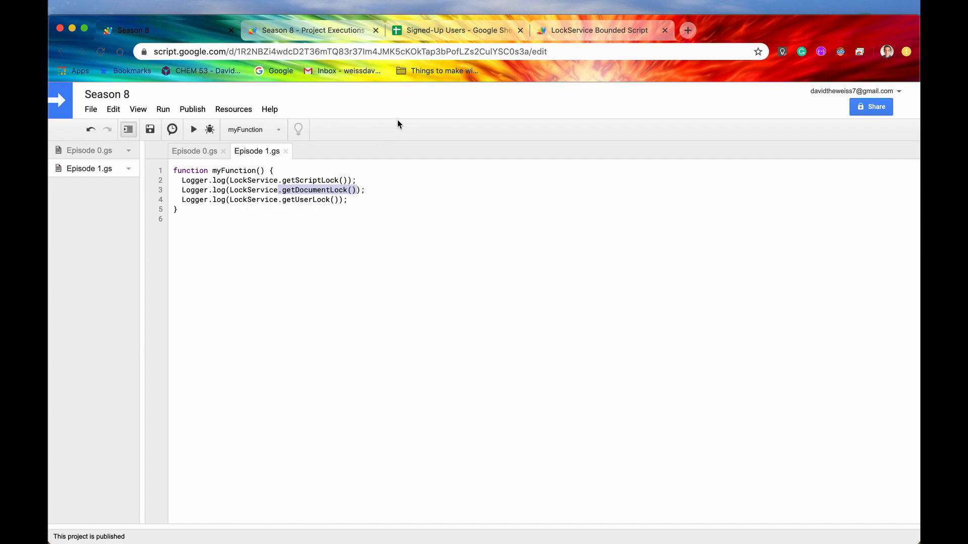
mouse_move(331, 199)
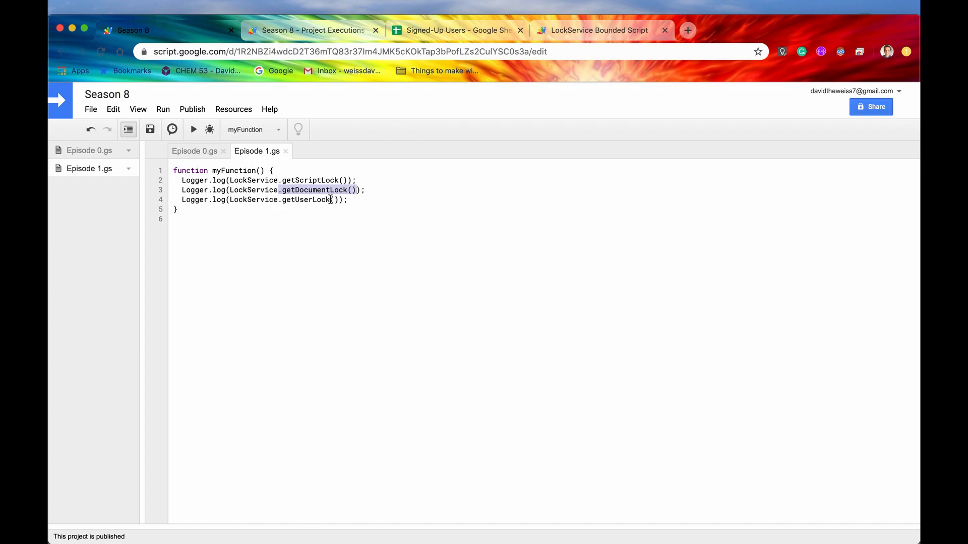
mouse_move(384, 201)
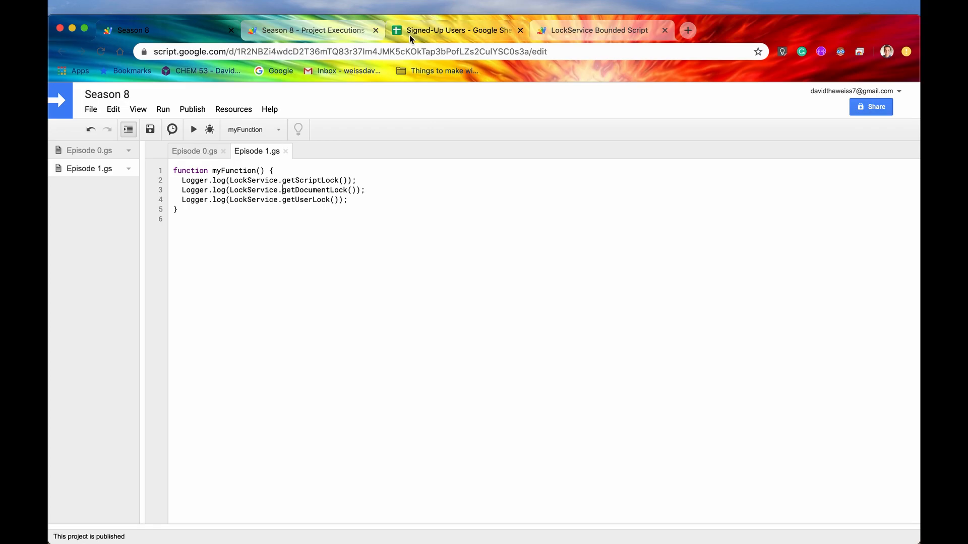
Switch to the Signed-Up Users spreadsheet's bound script and run myFunction
click(462, 30)
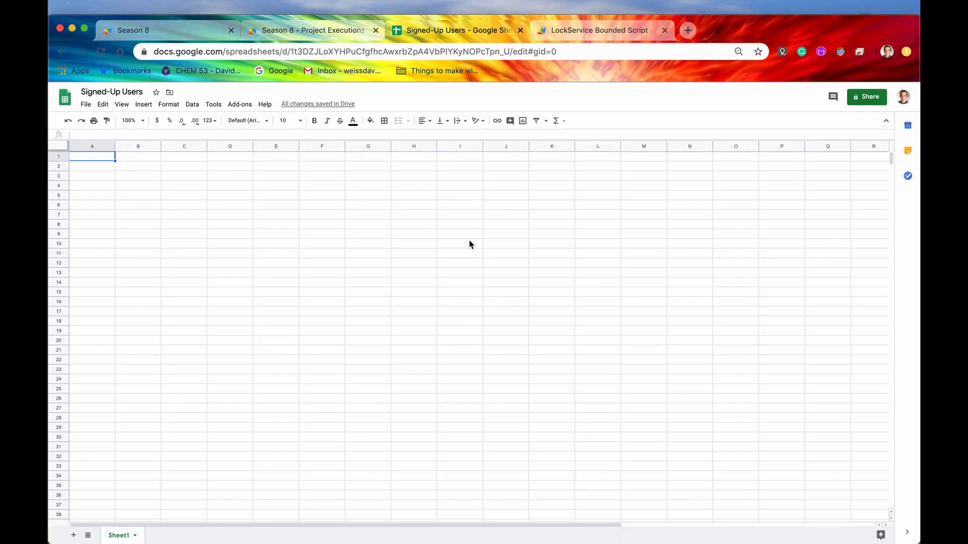
click(597, 31)
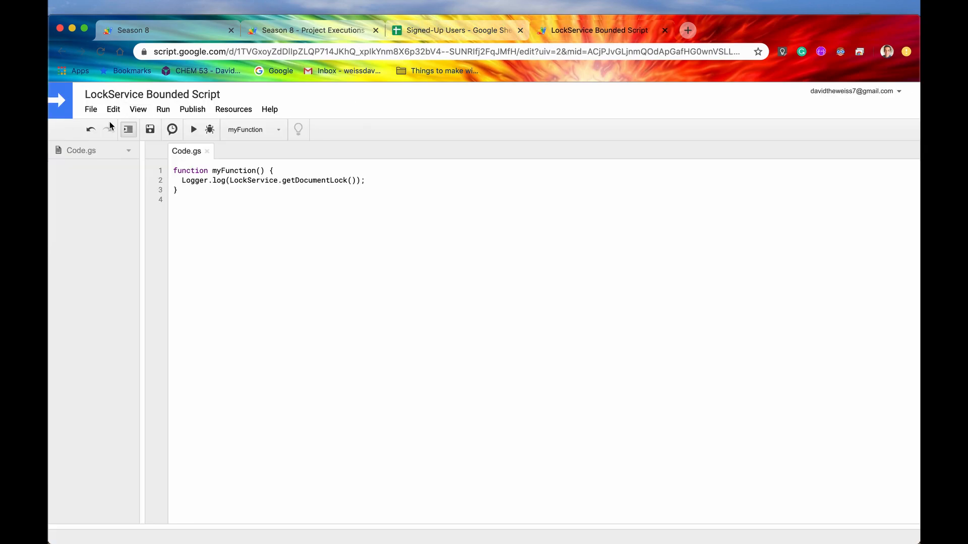
click(462, 30)
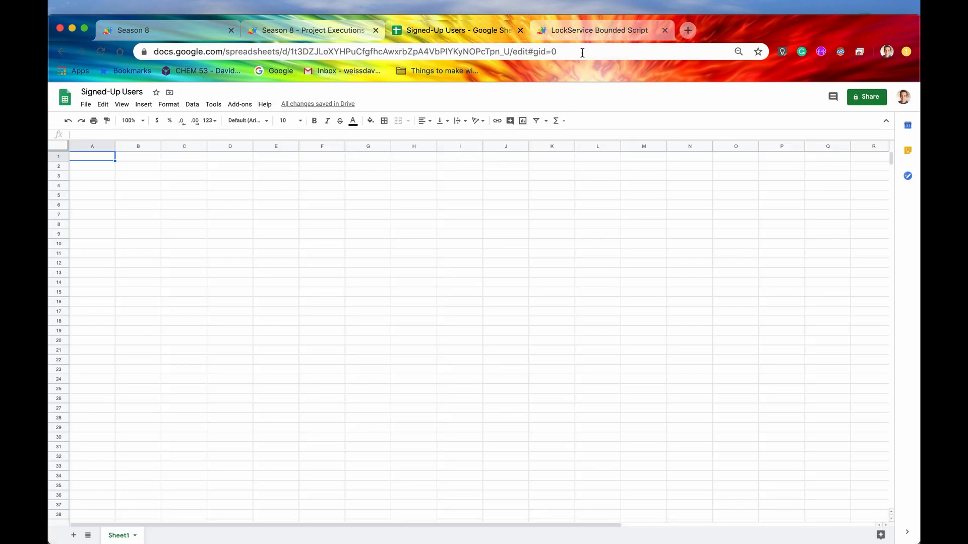
click(602, 31)
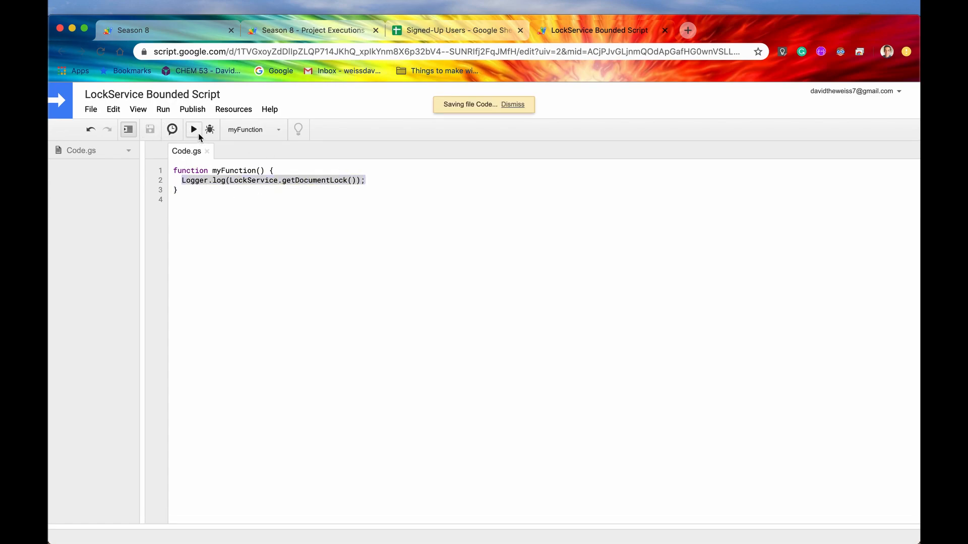
click(193, 130)
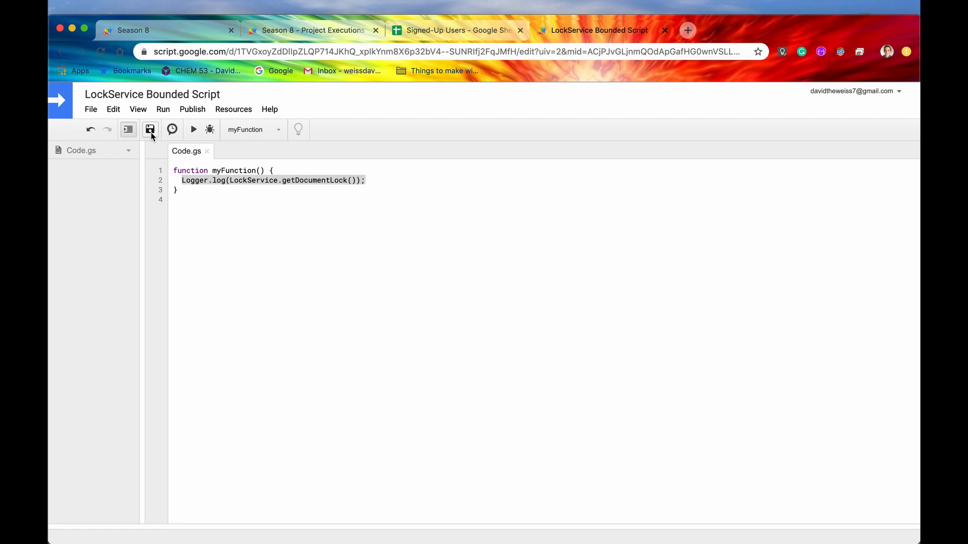
Review the run logs and executions, confirming the standalone run logged Lock, null, Lock
click(193, 129)
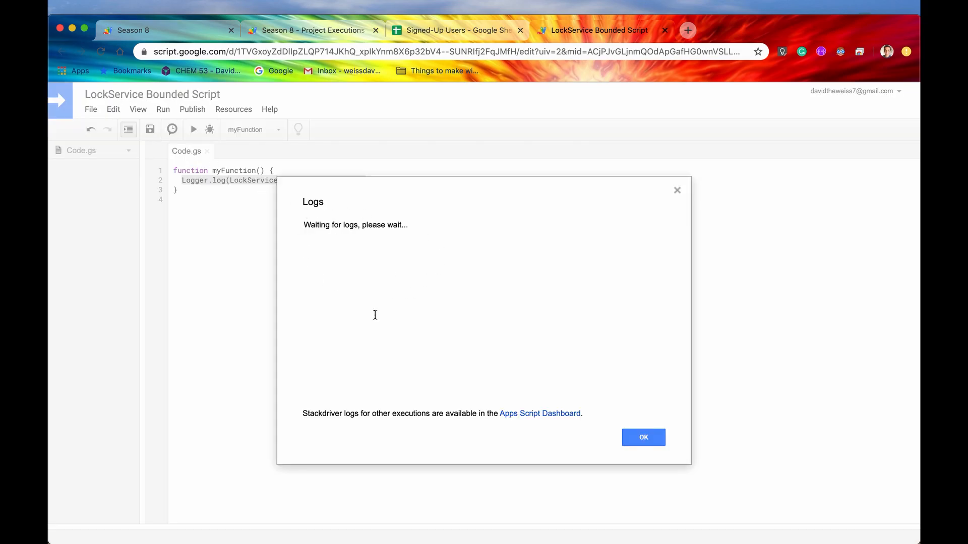
mouse_move(387, 388)
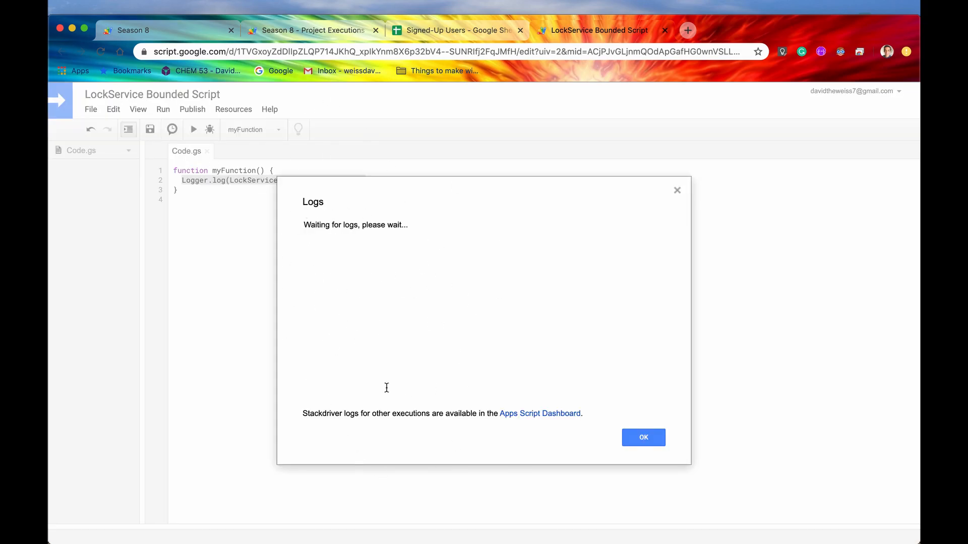
click(643, 437)
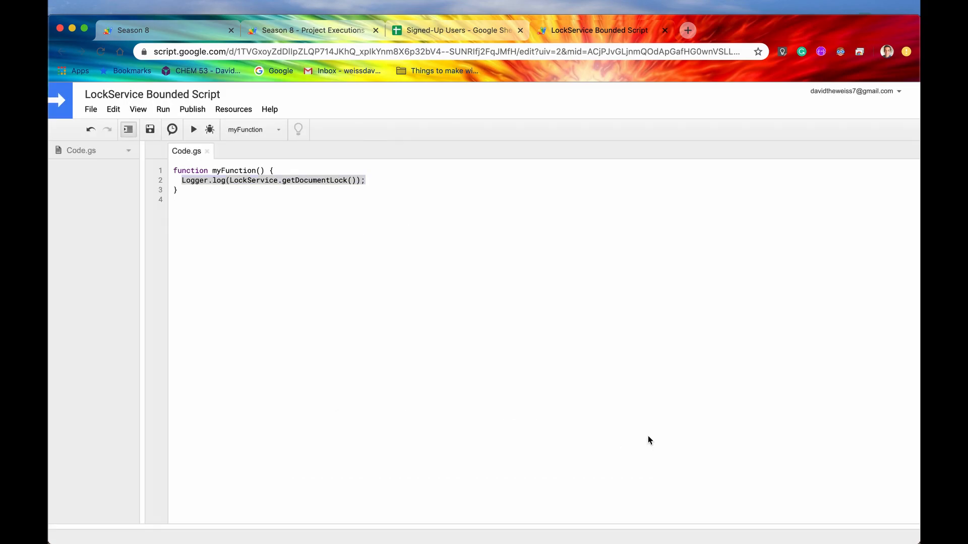
click(150, 130)
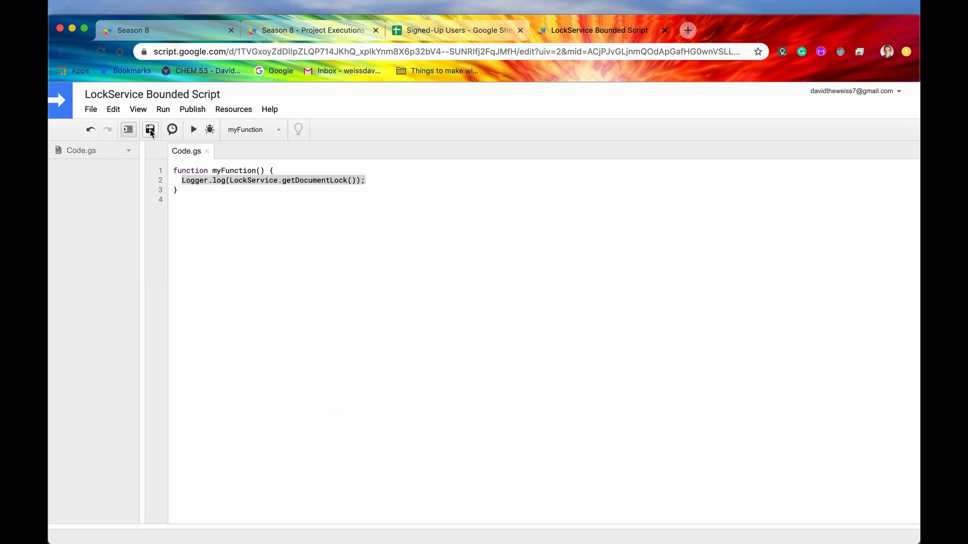
click(193, 129)
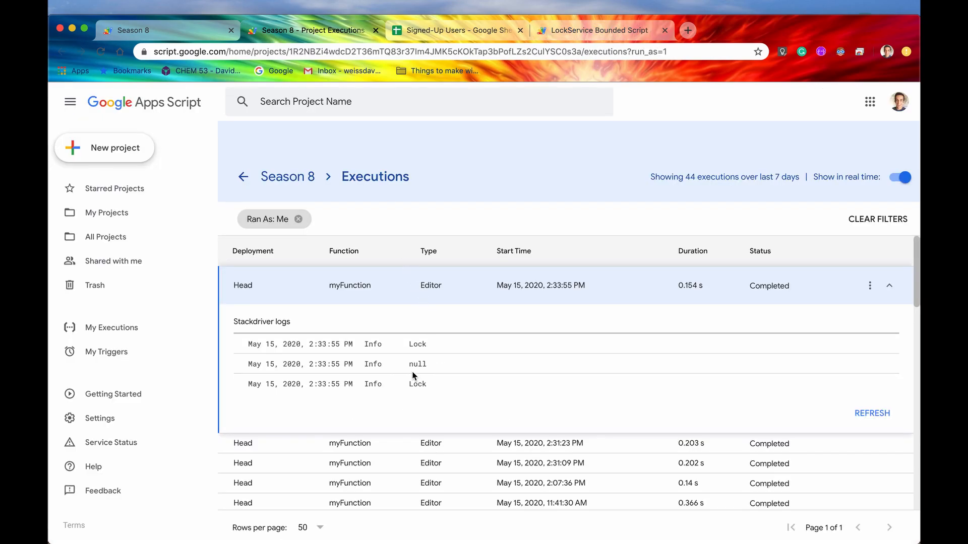
click(601, 30)
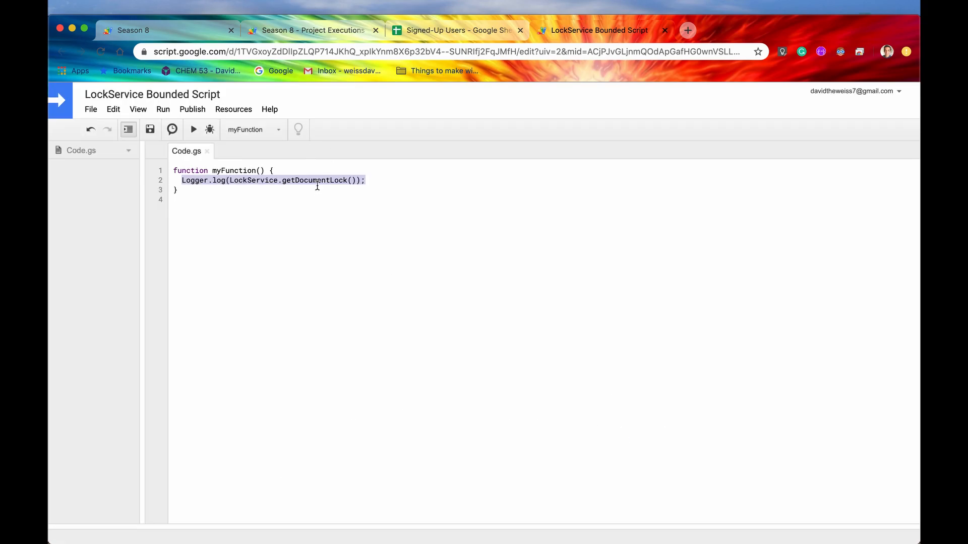
Switch to the Season 8 tab and highlight getUserLock() and getDocumentLock() in Episode 1.gs
click(458, 31)
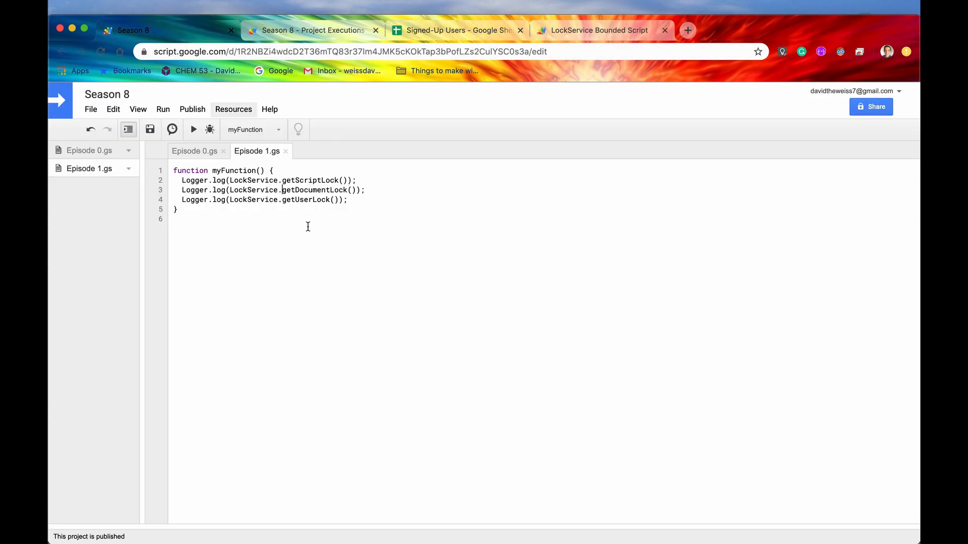
text(.)
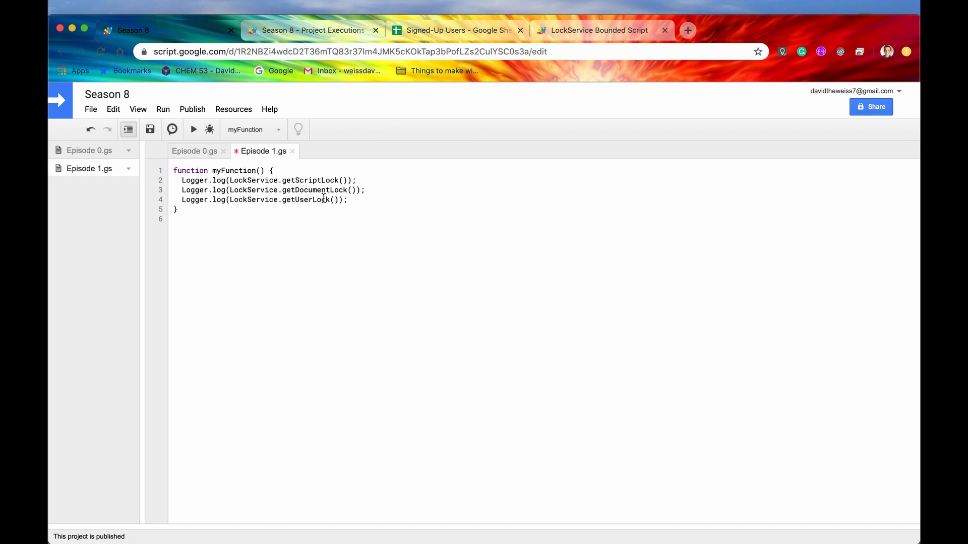
double_click(315, 199)
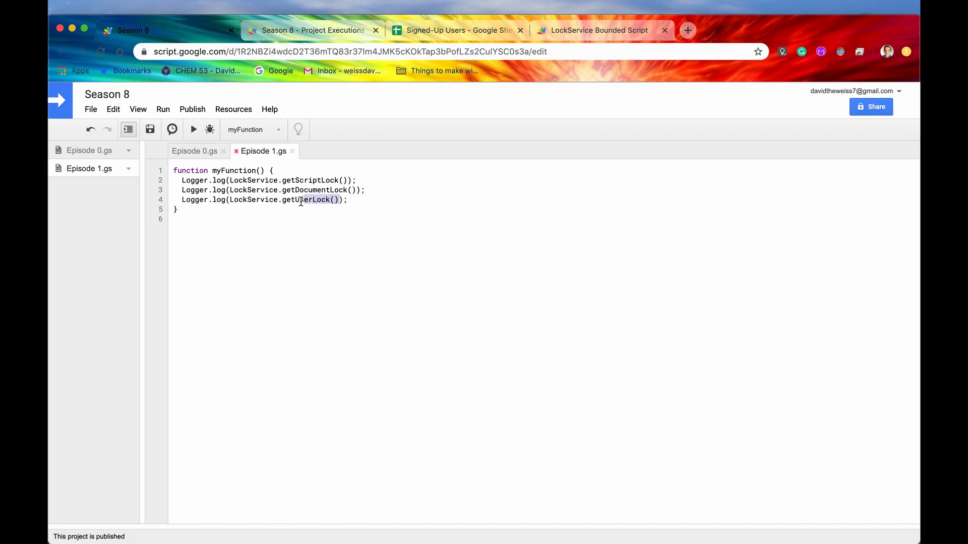
double_click(314, 190)
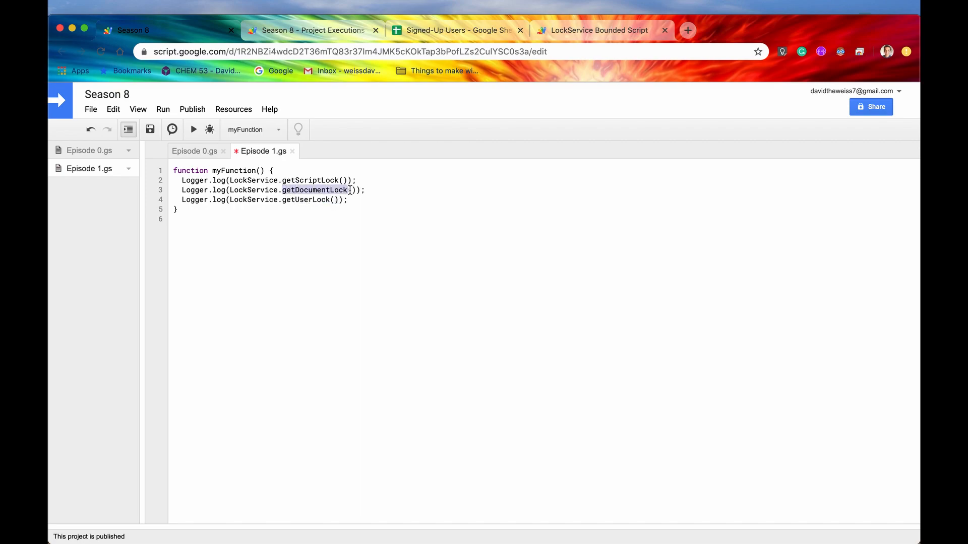